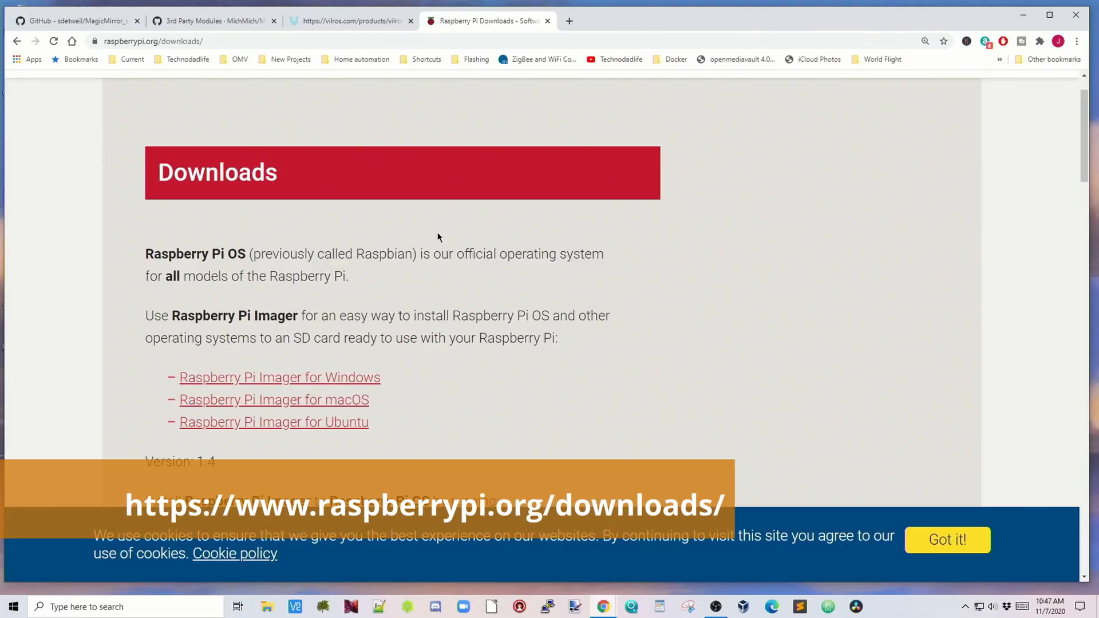
Step: Select the address bar to navigate to the SD Card Formatter download page
{"action": "left_click", "coordinate": [152, 41]}
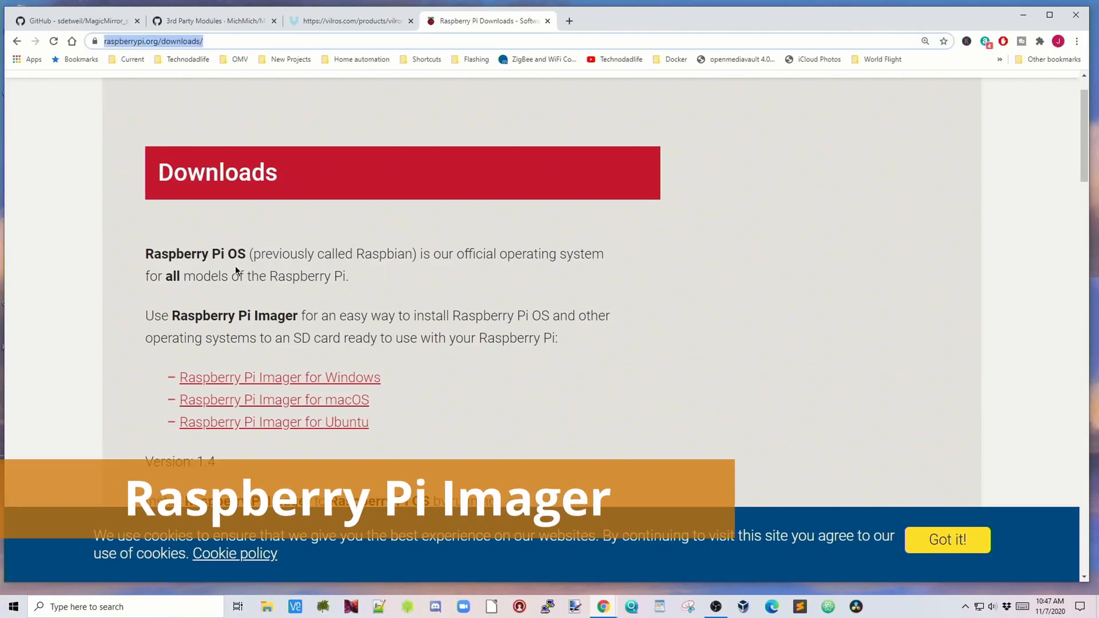
{"action": "mouse_move", "coordinate": [245, 319]}
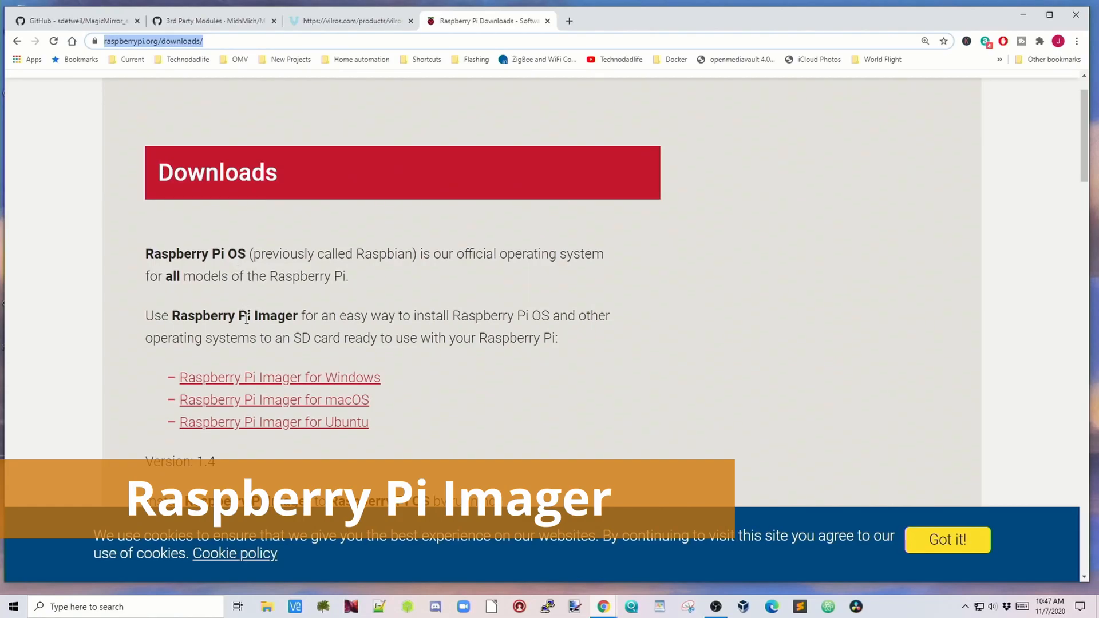
{"action": "mouse_move", "coordinate": [307, 383]}
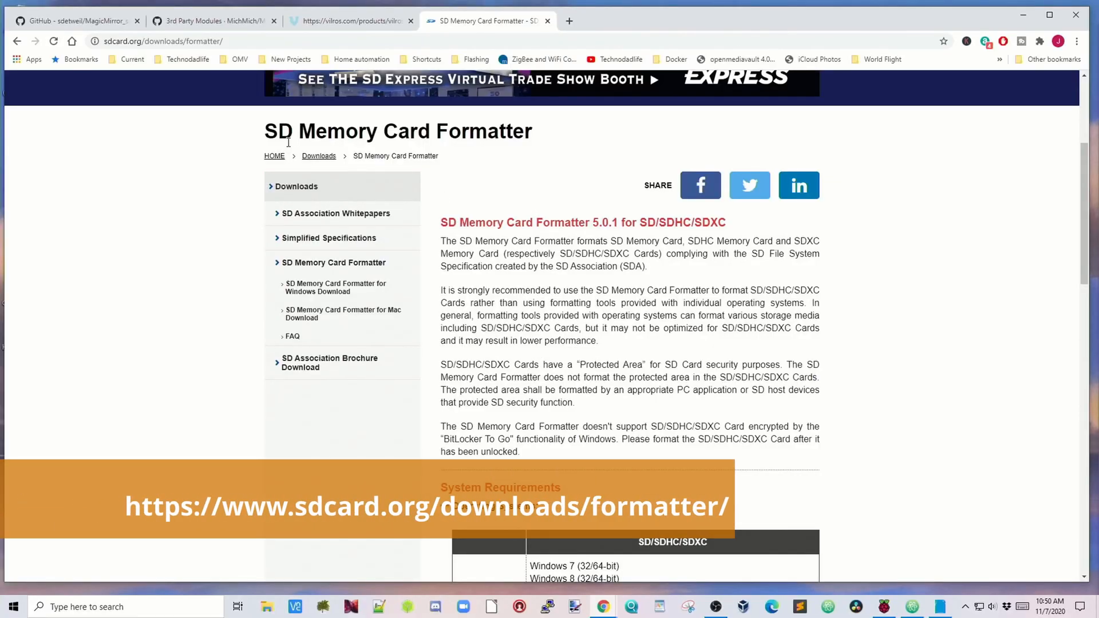
{"action": "mouse_move", "coordinate": [496, 154]}
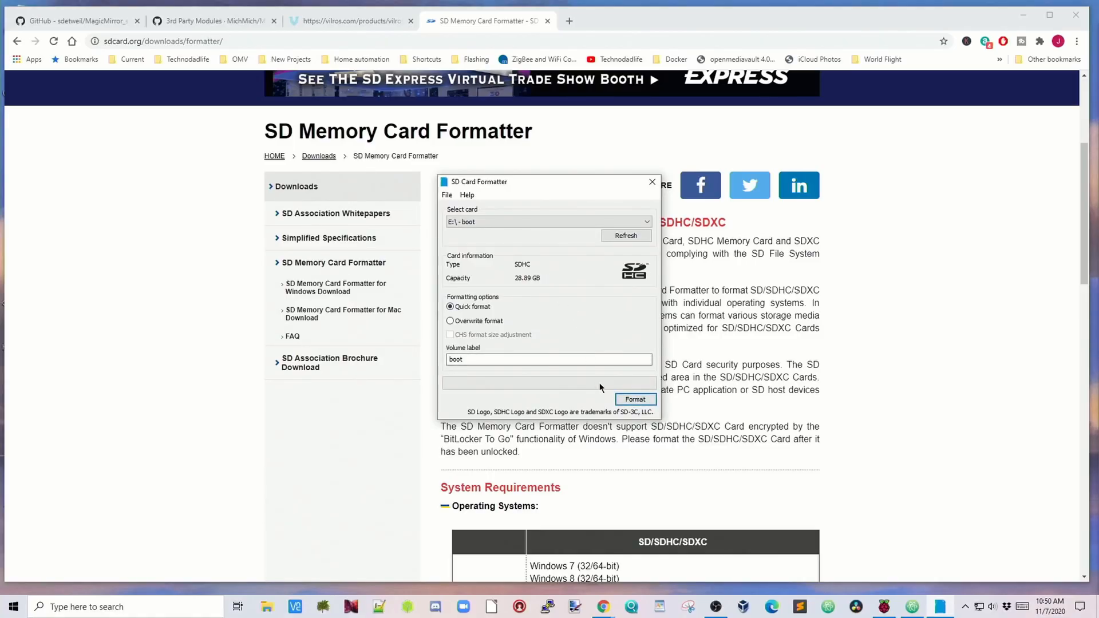
Step: Quick-format the E: boot card, confirm the erase warning, then close SD Card Formatter
{"action": "left_click", "coordinate": [634, 399]}
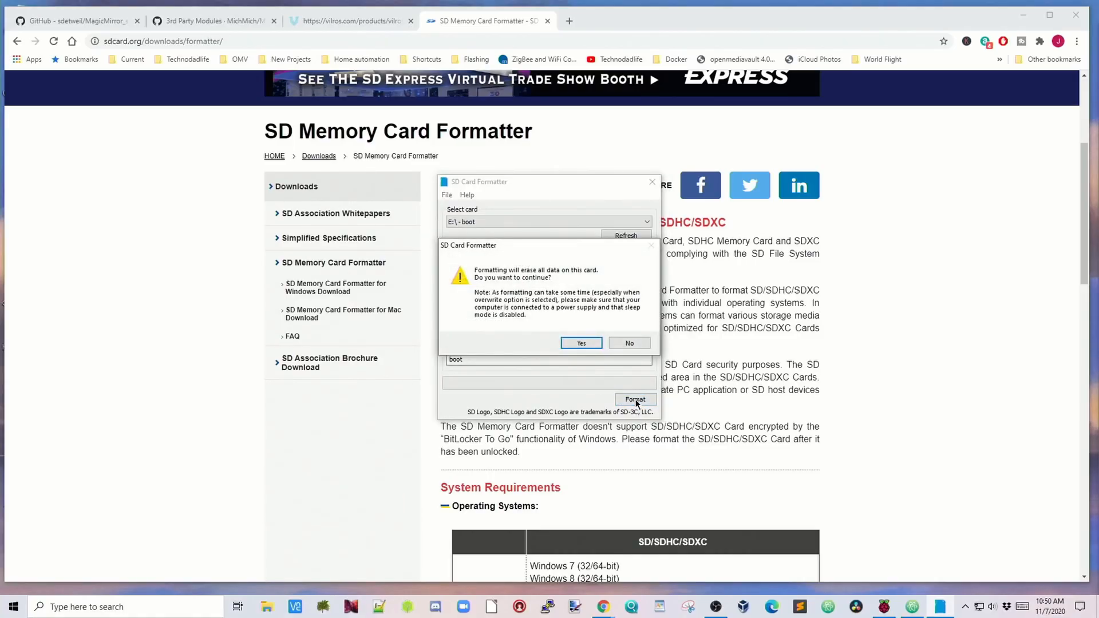
{"action": "left_click", "coordinate": [629, 342]}
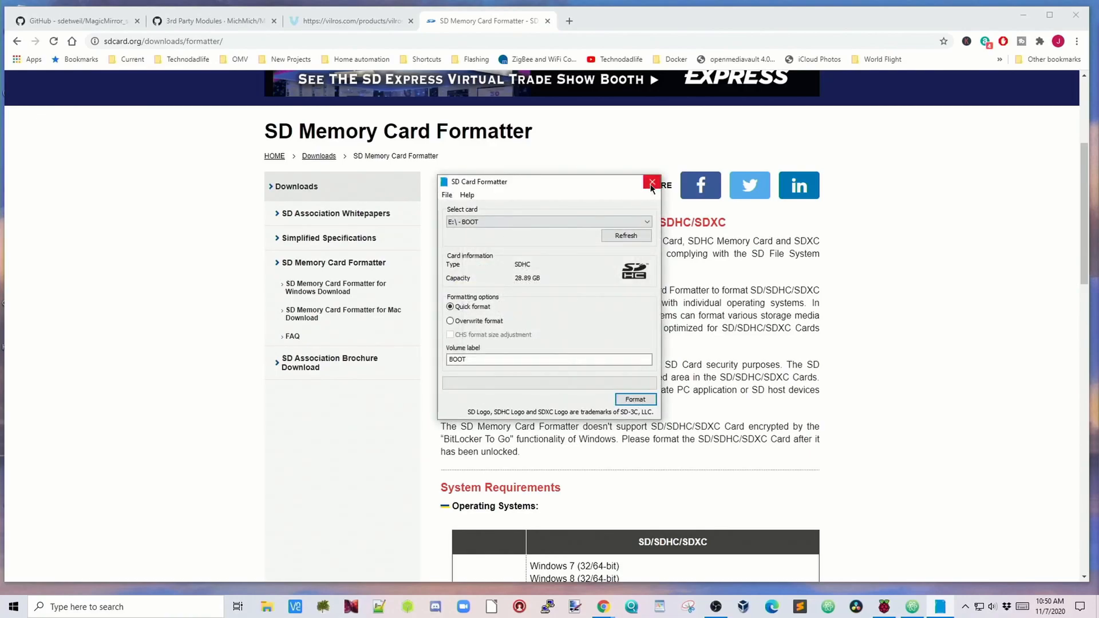
{"action": "left_click", "coordinate": [651, 182]}
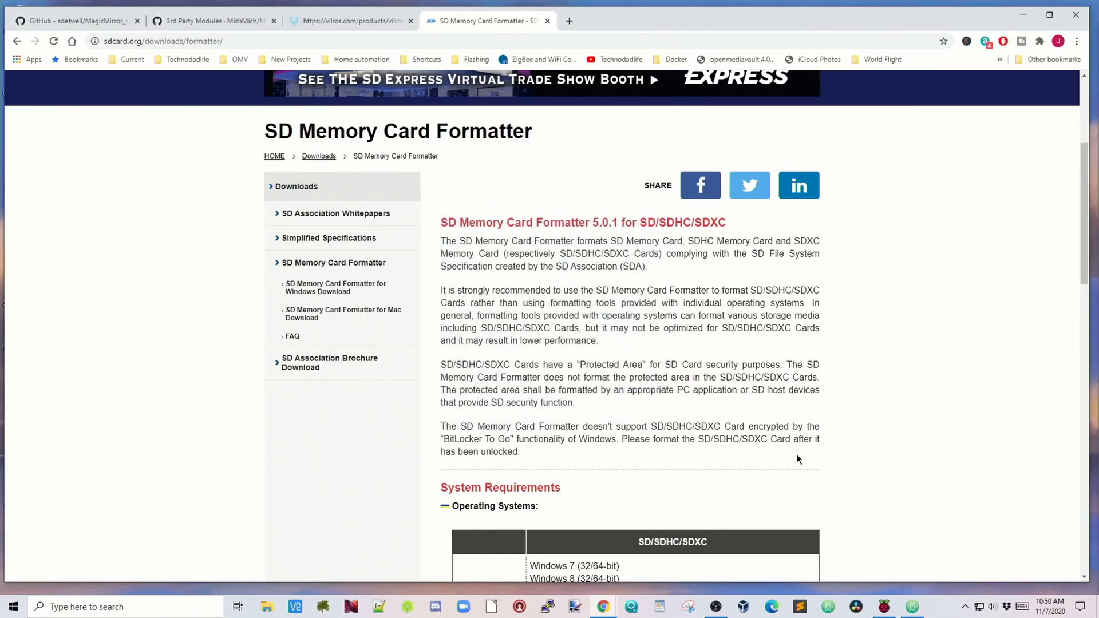
Step: Launch Raspberry Pi Imager, choose Raspberry Pi OS (32-bit), then close the imager
{"action": "left_click", "coordinate": [883, 607]}
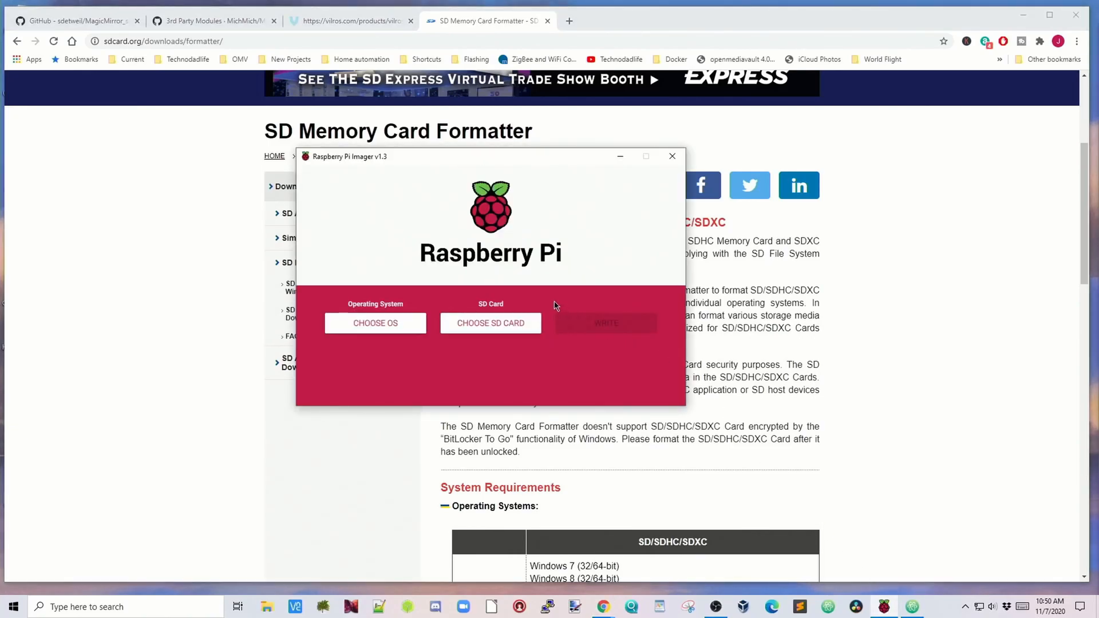
{"action": "left_click", "coordinate": [376, 322]}
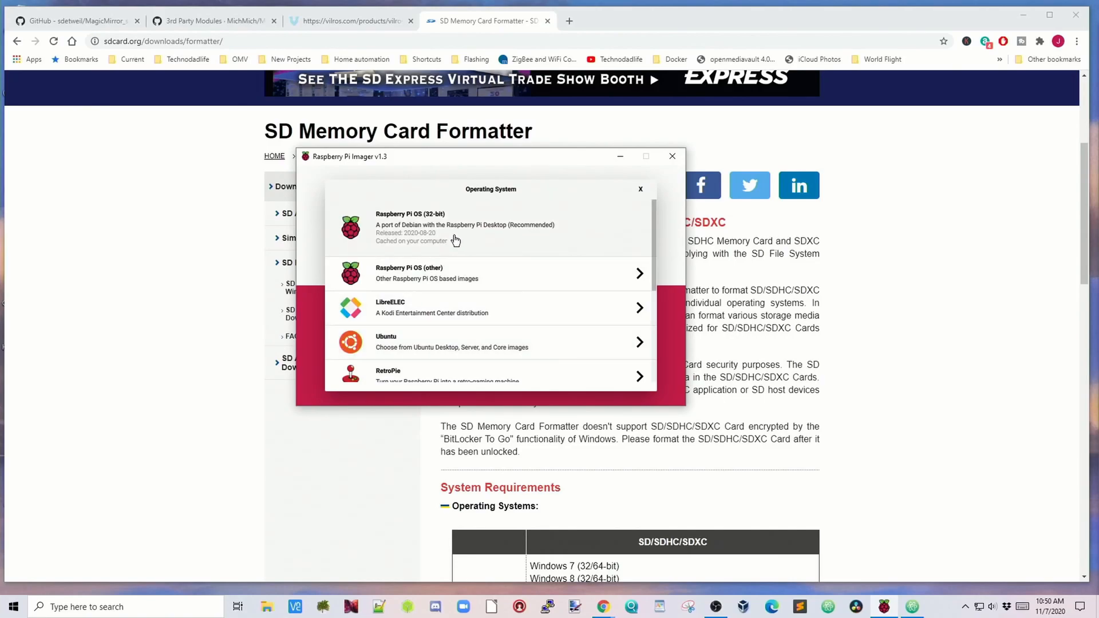
{"action": "mouse_move", "coordinate": [400, 211]}
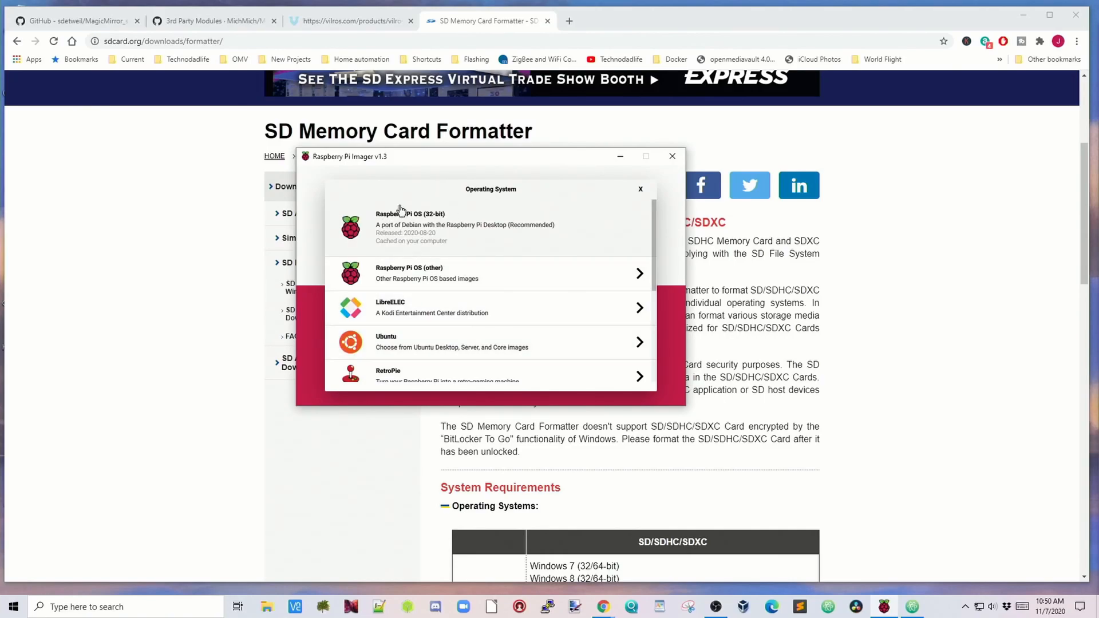
{"action": "mouse_move", "coordinate": [435, 232]}
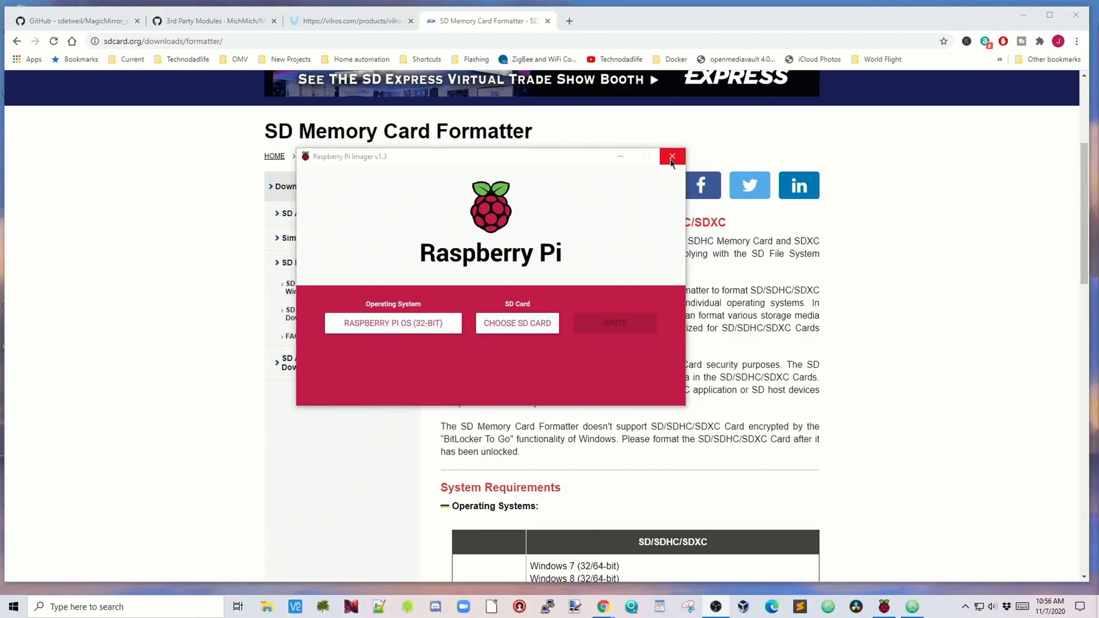
{"action": "left_click", "coordinate": [672, 155]}
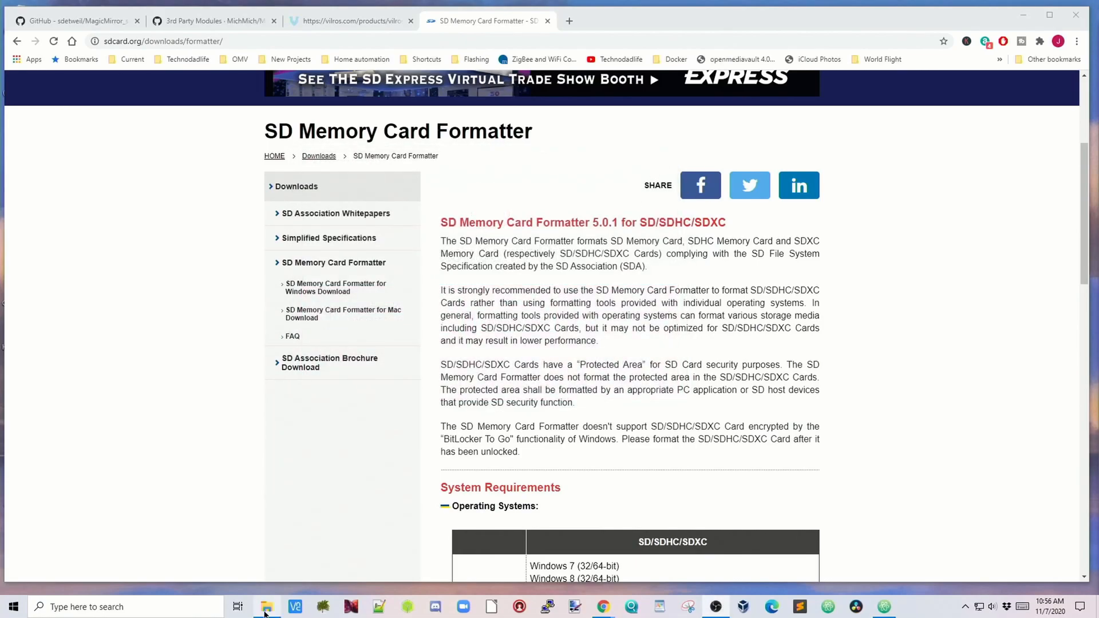
Step: Create an empty file named ssh on the boot (E:) drive, then start Notepad
{"action": "left_click", "coordinate": [266, 607]}
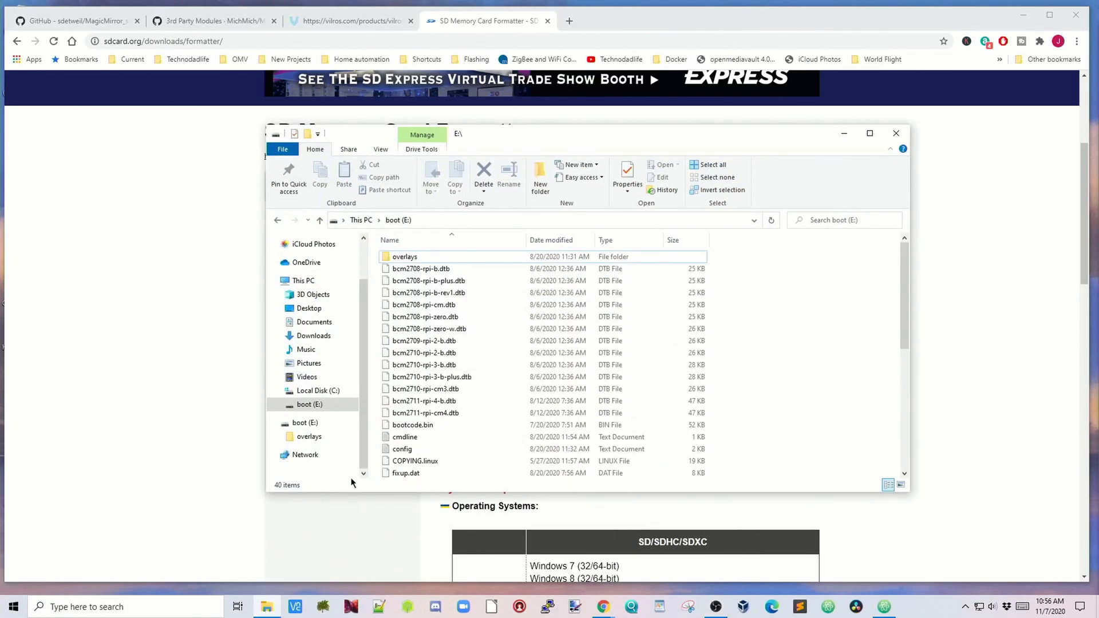
{"action": "scroll", "scroll_direction": "down", "scroll_amount": 3}
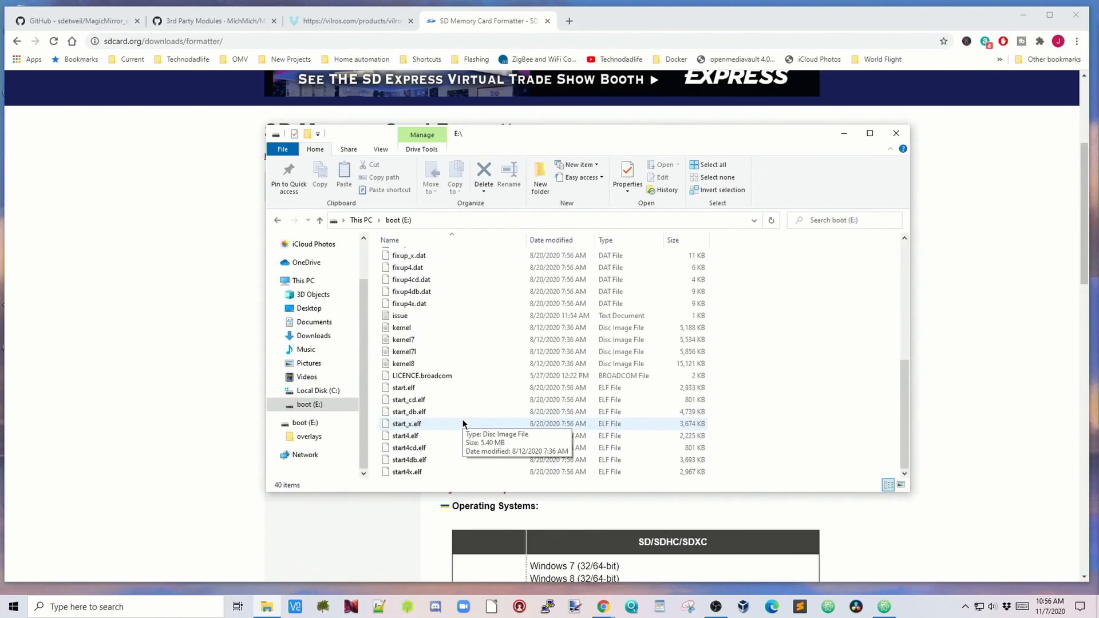
{"action": "mouse_move", "coordinate": [435, 448]}
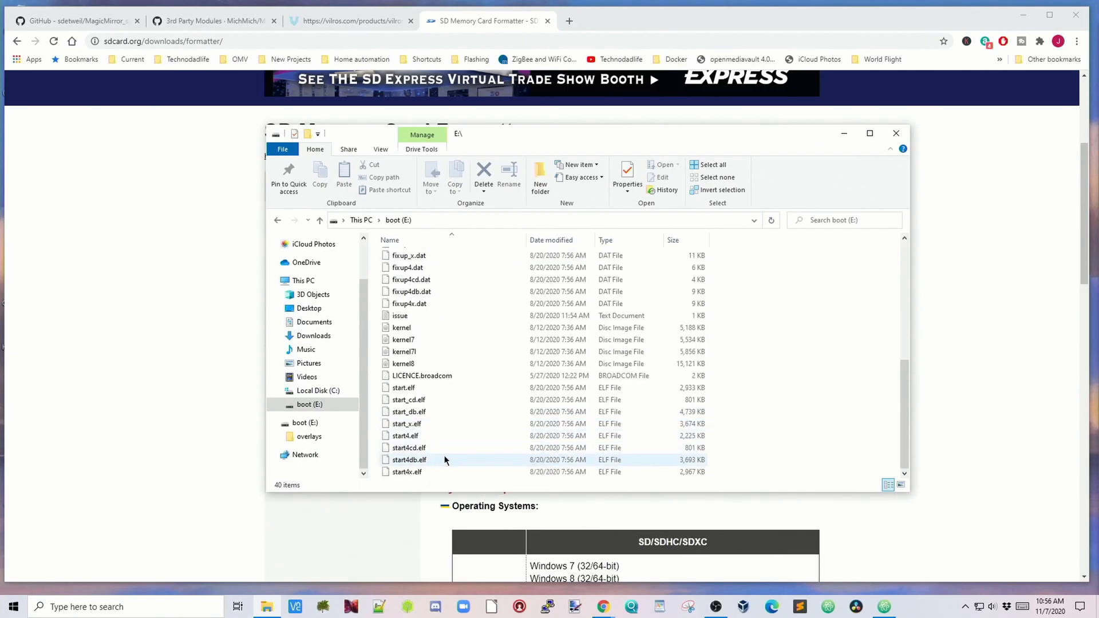
{"action": "right_click", "coordinate": [444, 461]}
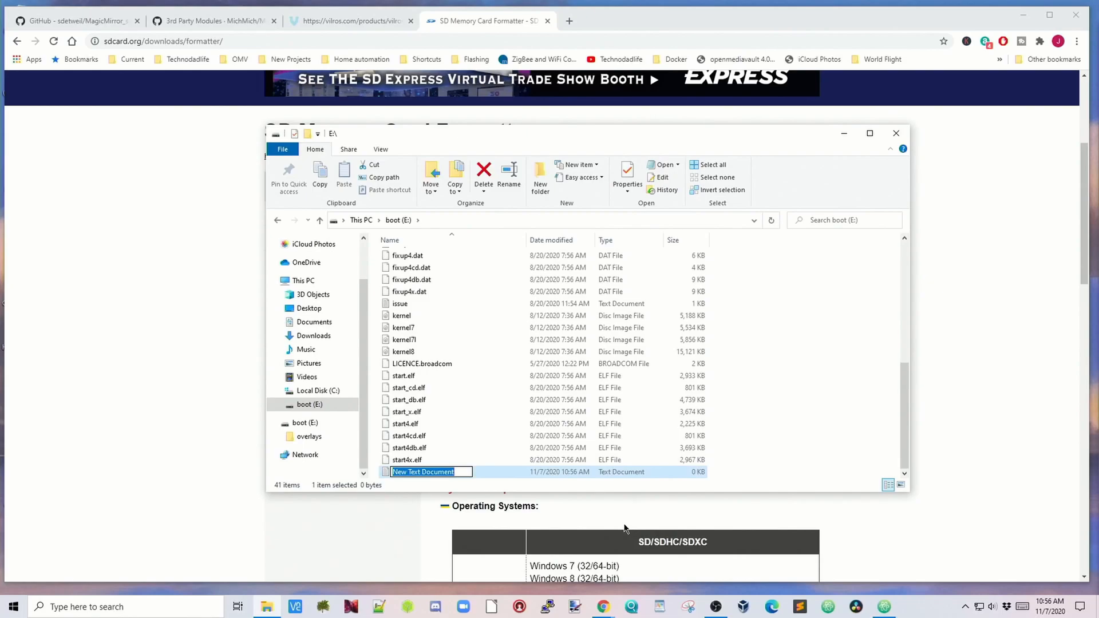
{"action": "type", "text": "ssh"}
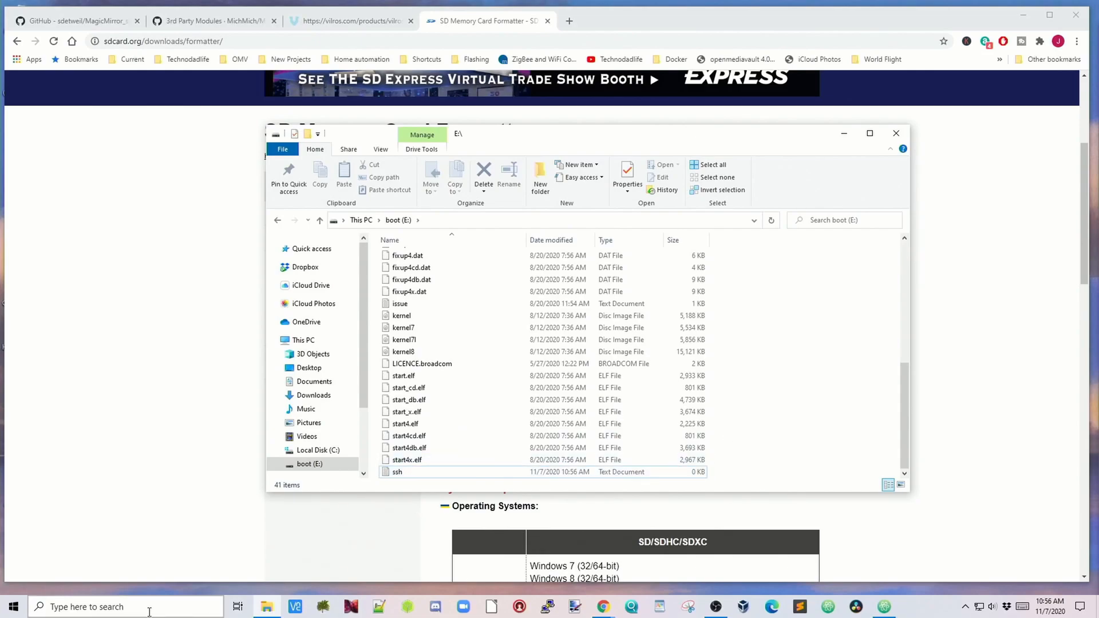
{"action": "type", "text": "notepad"}
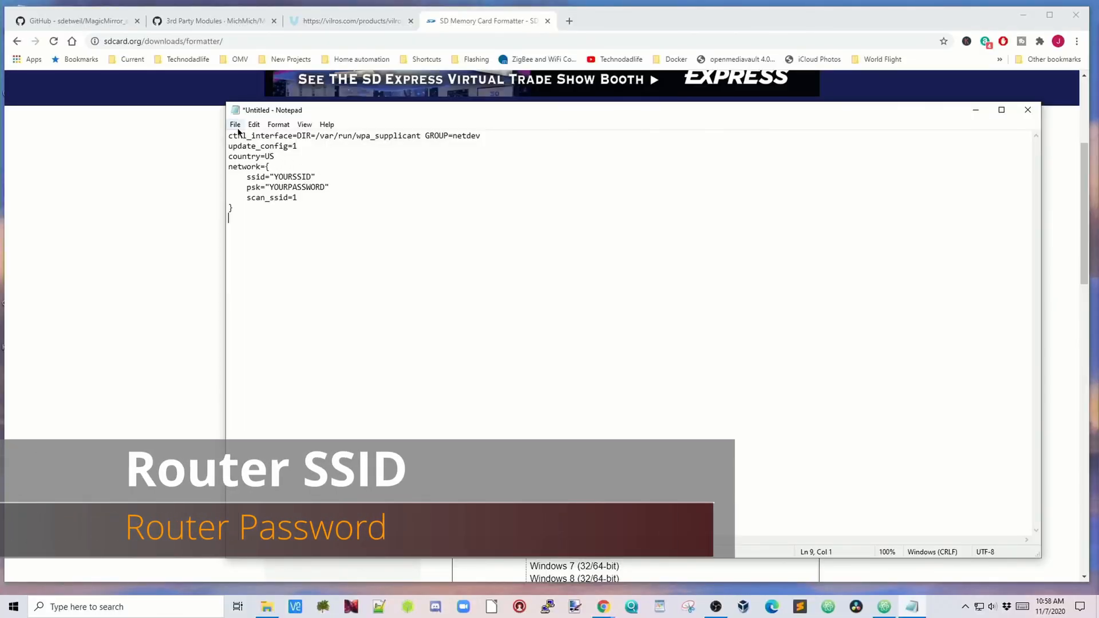
Step: Save the note to boot (E:) as wpa_supplicant.conf with Save as type All Files
{"action": "left_click", "coordinate": [235, 124]}
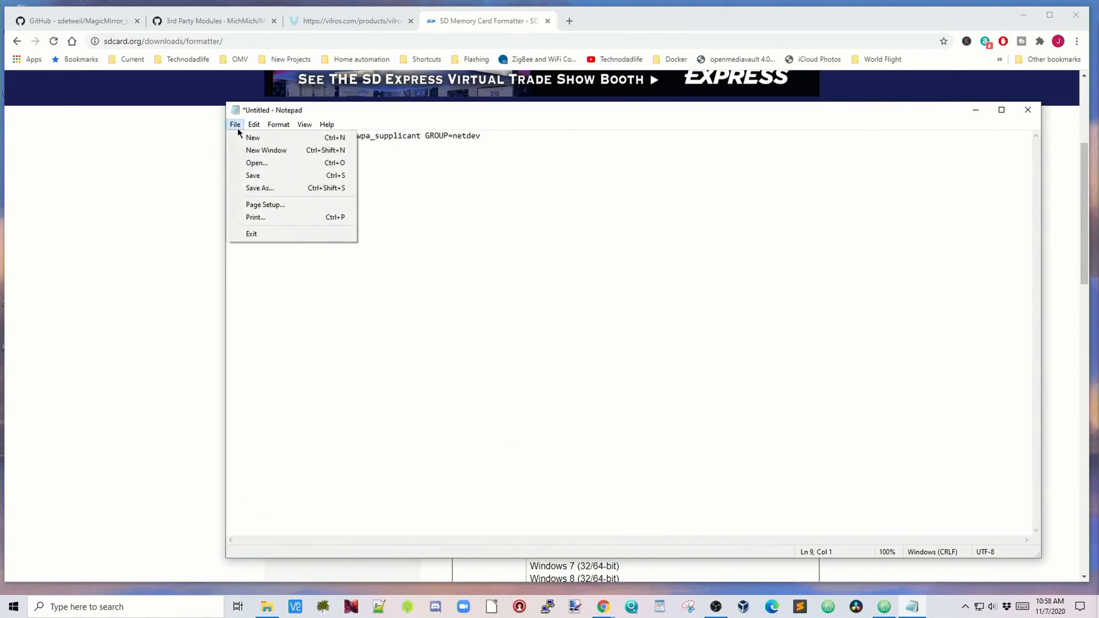
{"action": "mouse_move", "coordinate": [273, 188]}
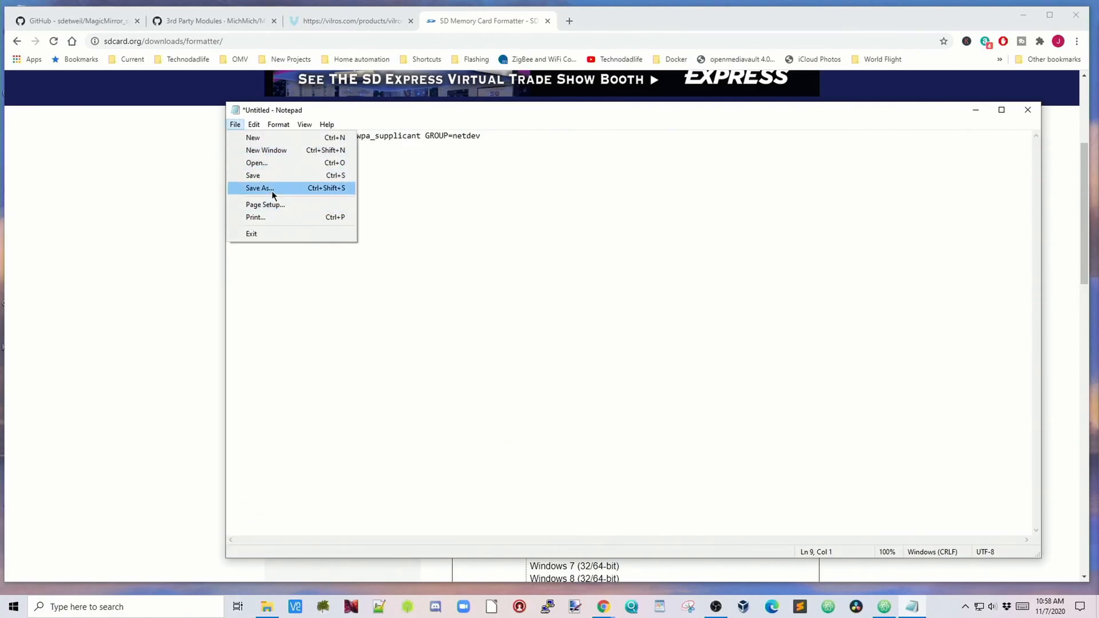
{"action": "left_click", "coordinate": [260, 187]}
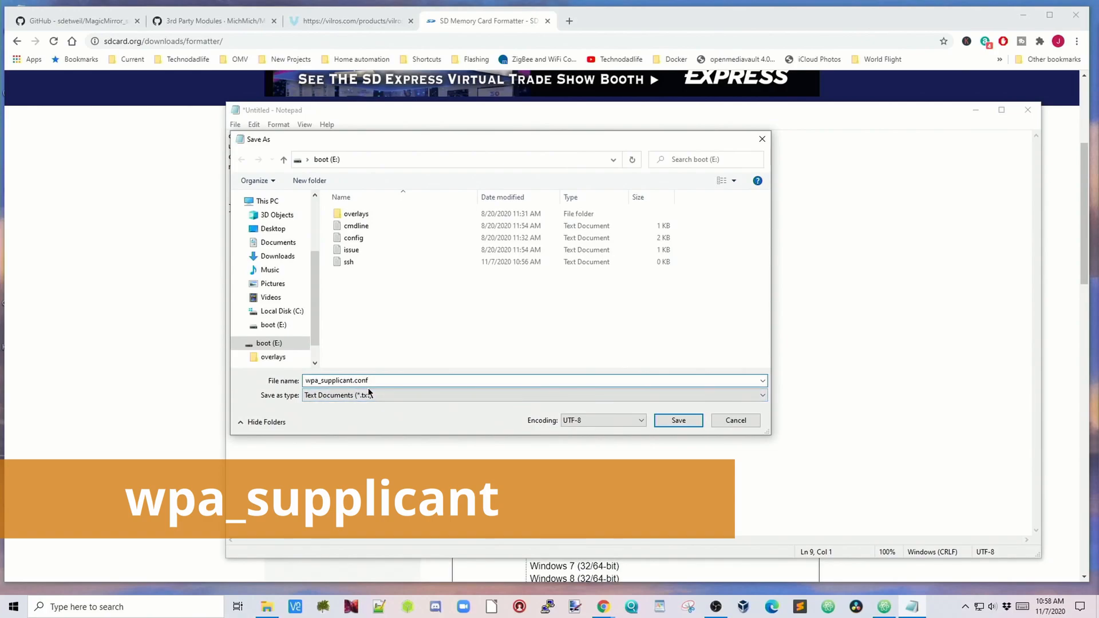
{"action": "left_click", "coordinate": [760, 395]}
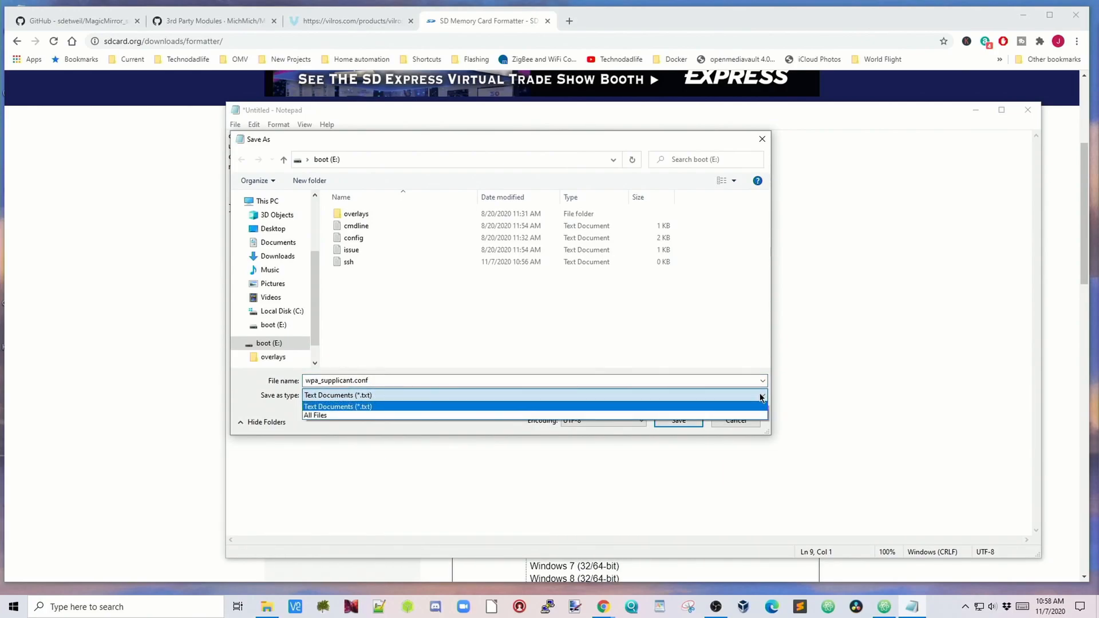
{"action": "left_click", "coordinate": [314, 414]}
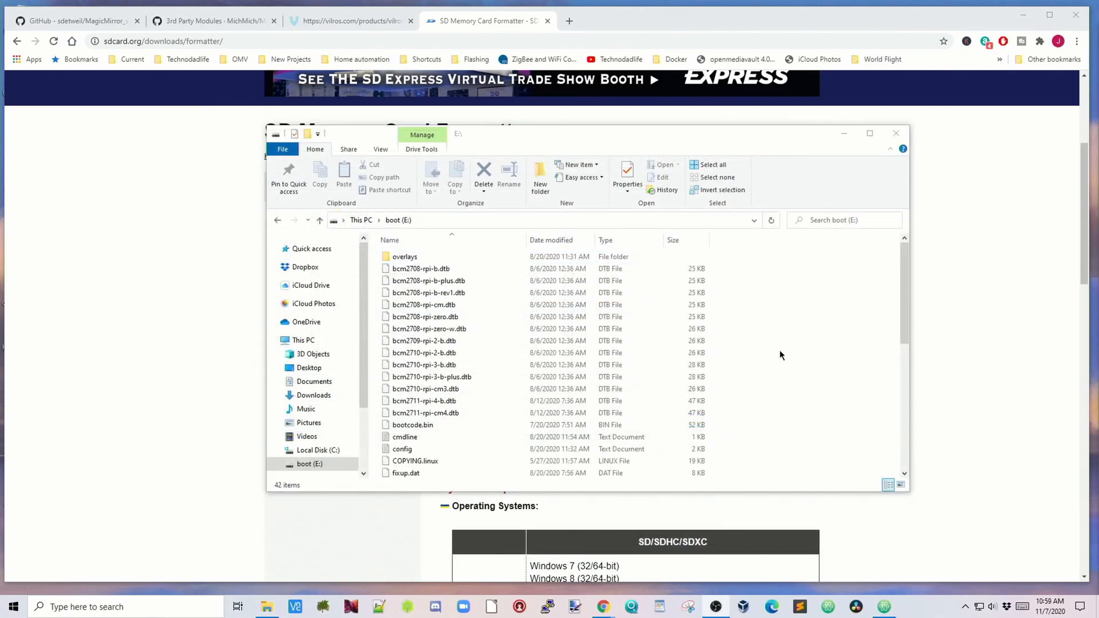
{"action": "scroll", "scroll_direction": "down", "scroll_amount": 3}
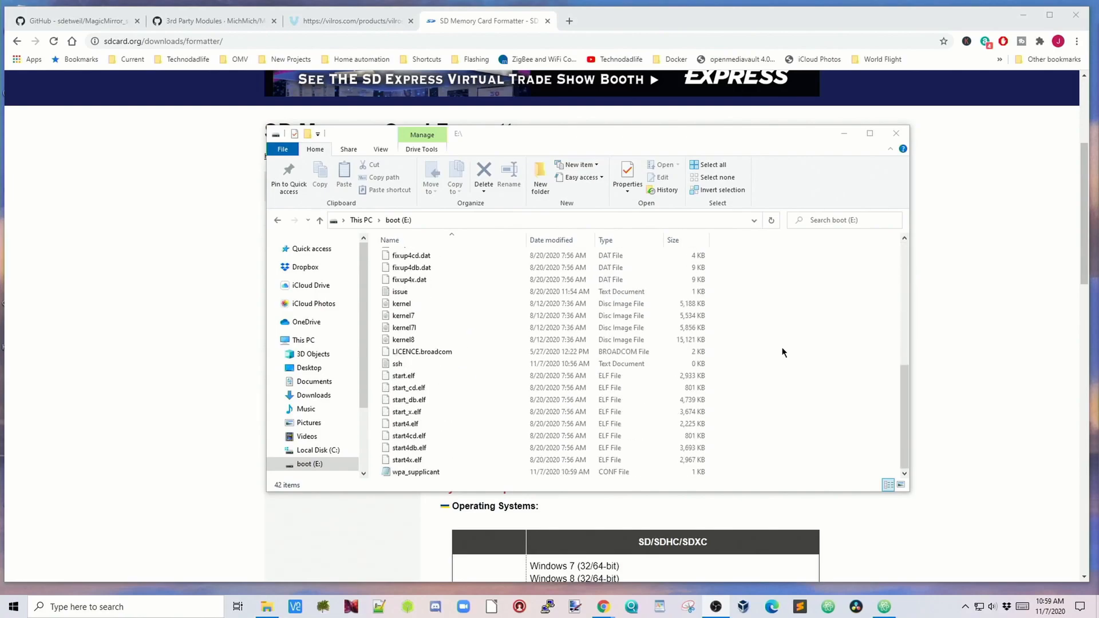
{"action": "left_click", "coordinate": [397, 363]}
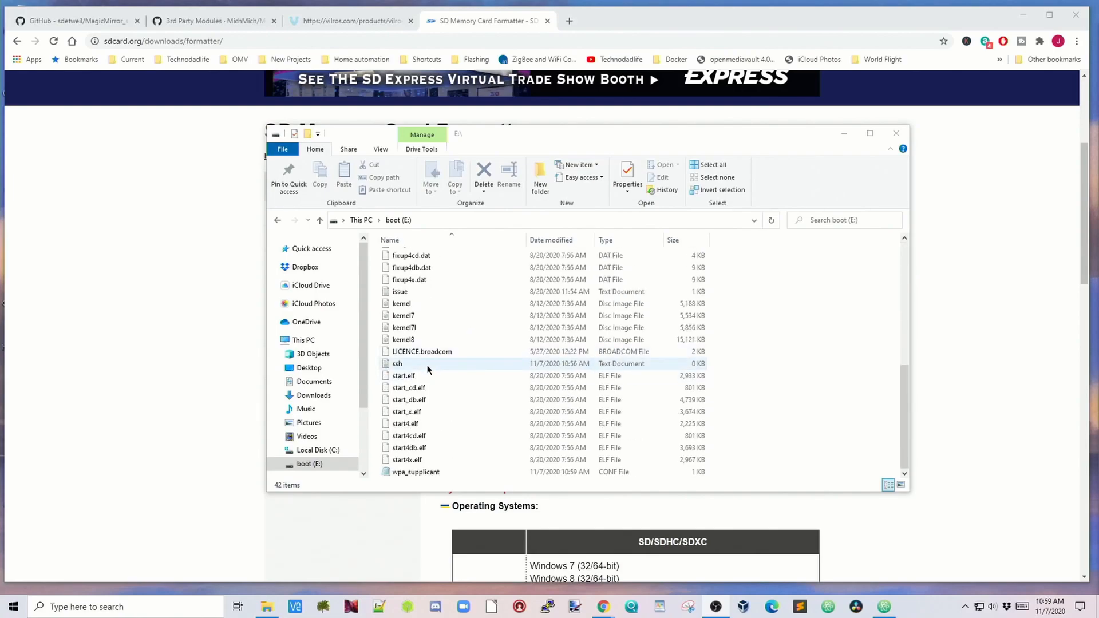
{"action": "left_click", "coordinate": [415, 472]}
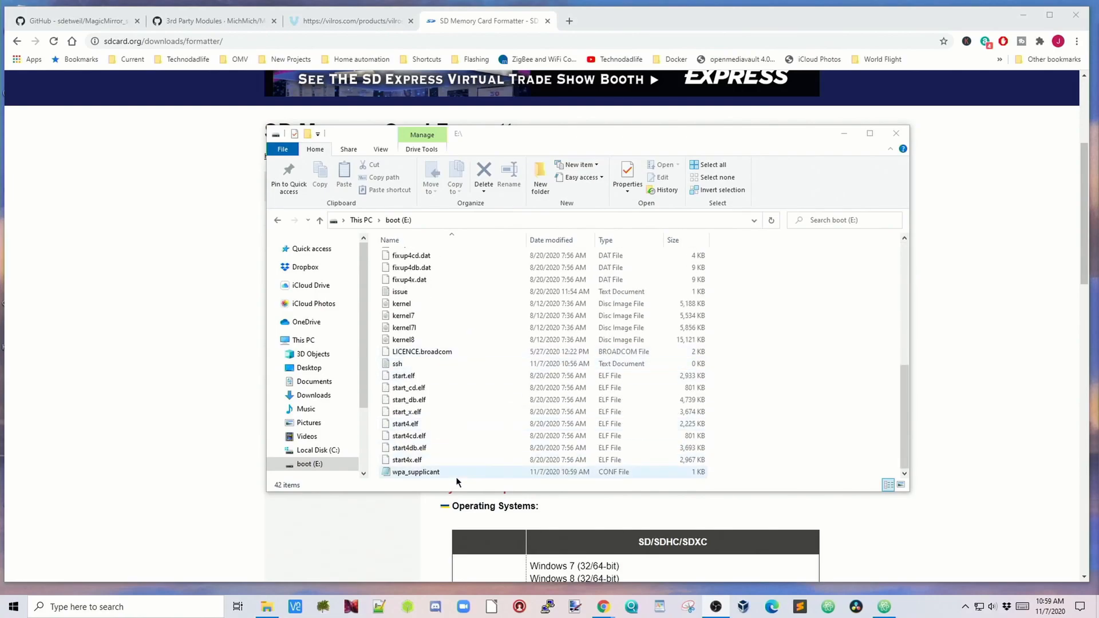